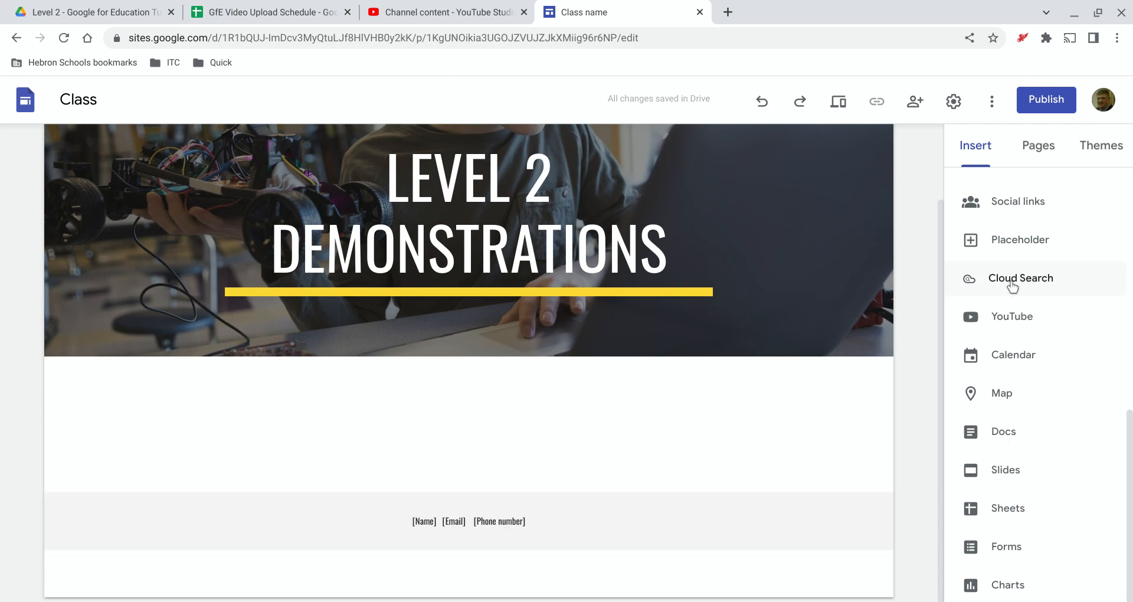
{"action": "mouse_move", "coordinate": [1003, 171]}
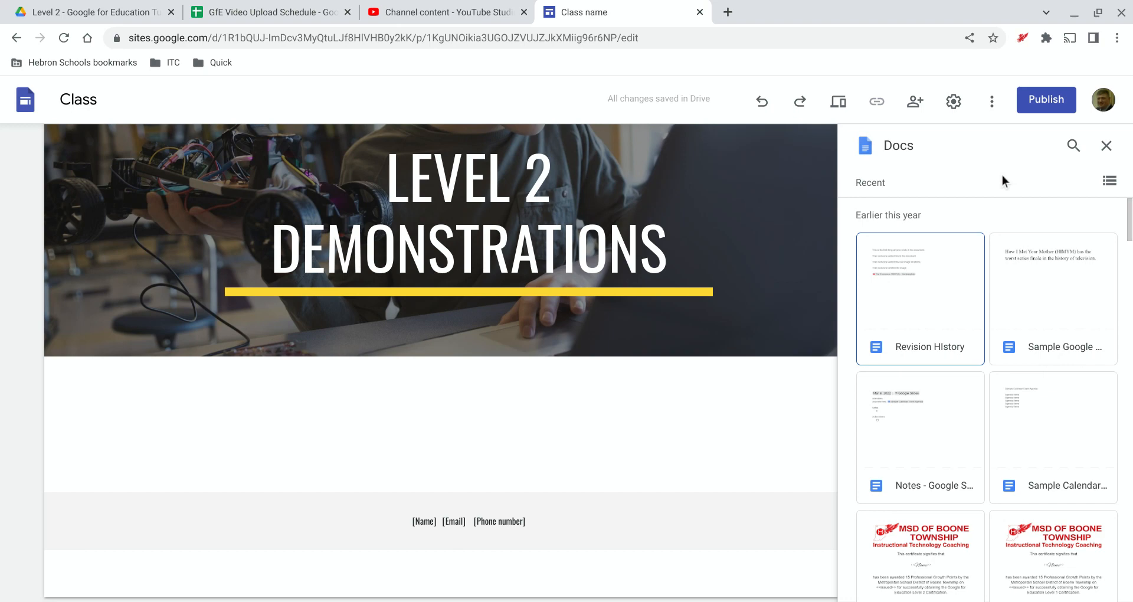
{"action": "mouse_move", "coordinate": [970, 247]}
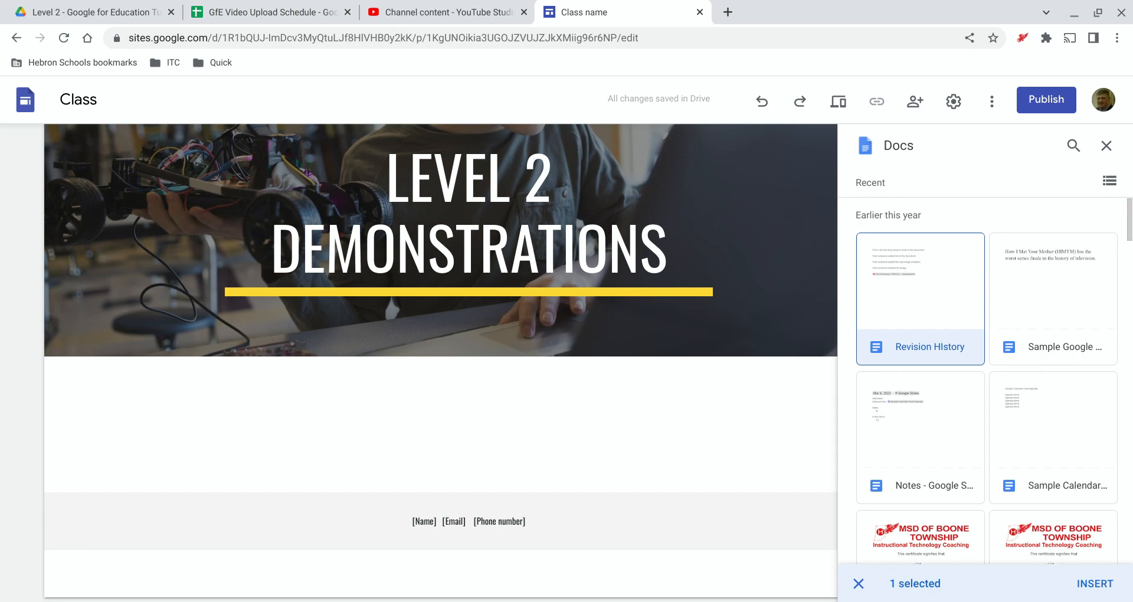
Insert the Revision History document as an embed below the Level 2 Demonstrations banner
{"action": "left_click", "coordinate": [1095, 583]}
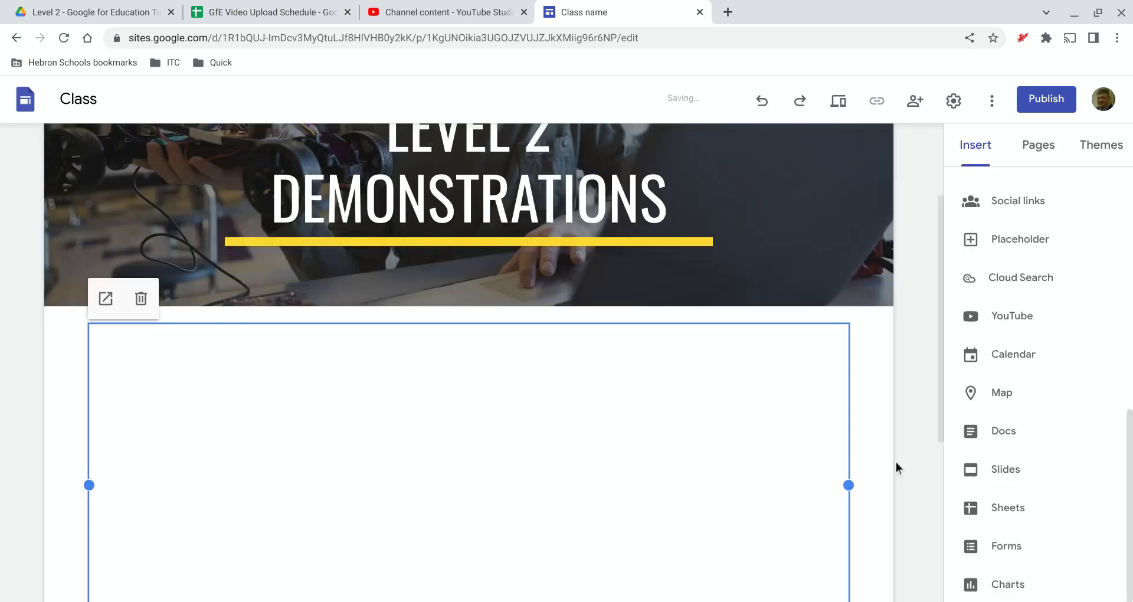
Scroll down to let the embedded Revision History doc load its text and Numberphile link
{"action": "scroll", "scroll_direction": "down", "scroll_amount": 3}
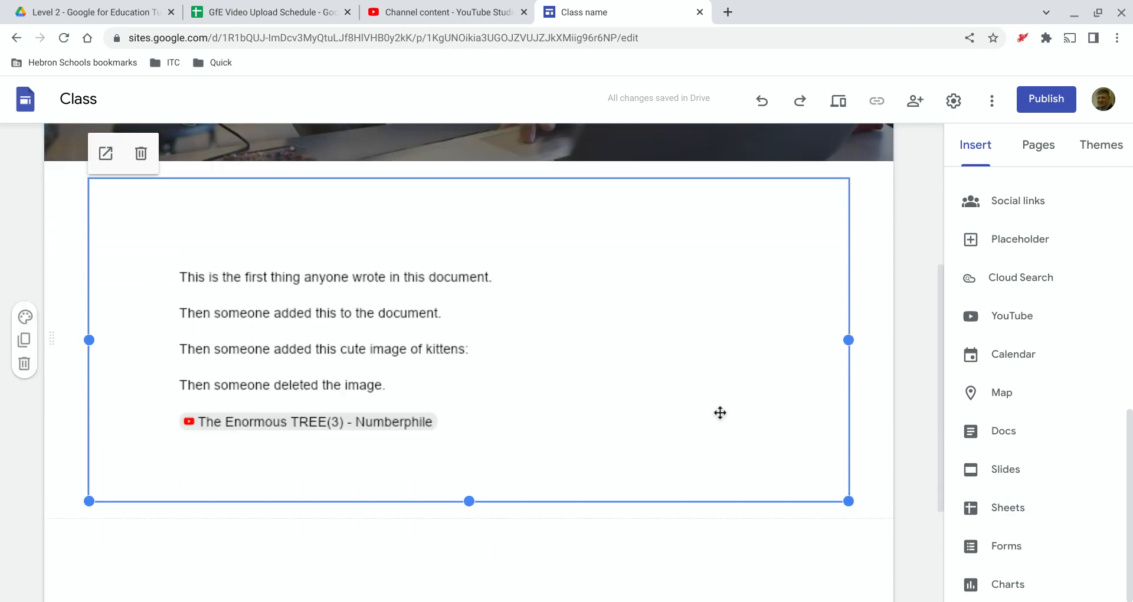
{"action": "scroll", "scroll_direction": "down", "scroll_amount": 3}
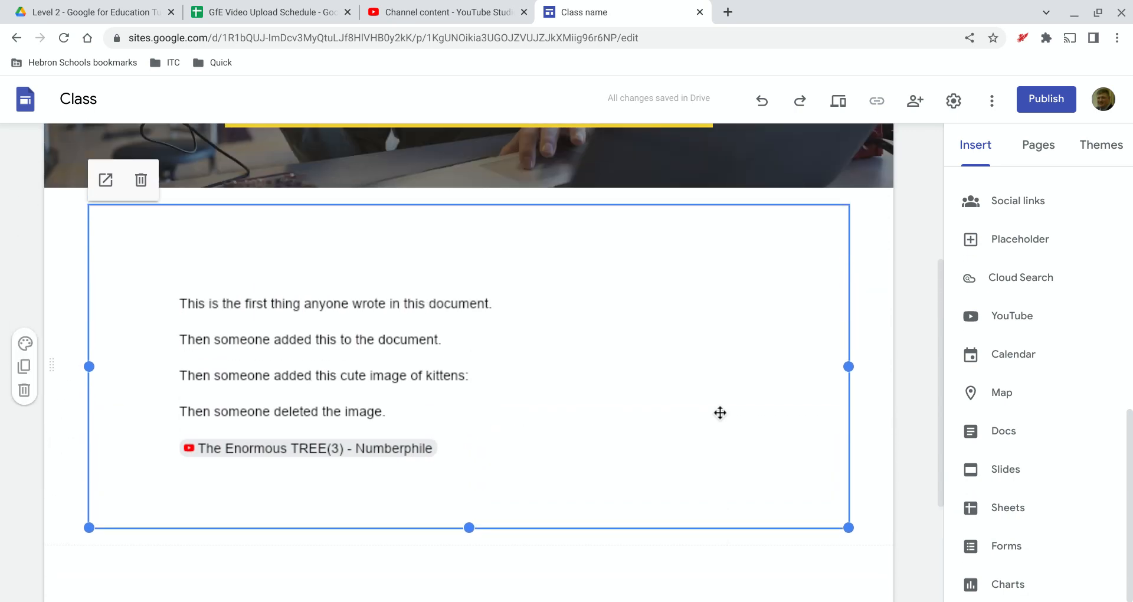
{"action": "scroll", "scroll_direction": "down", "scroll_amount": 3}
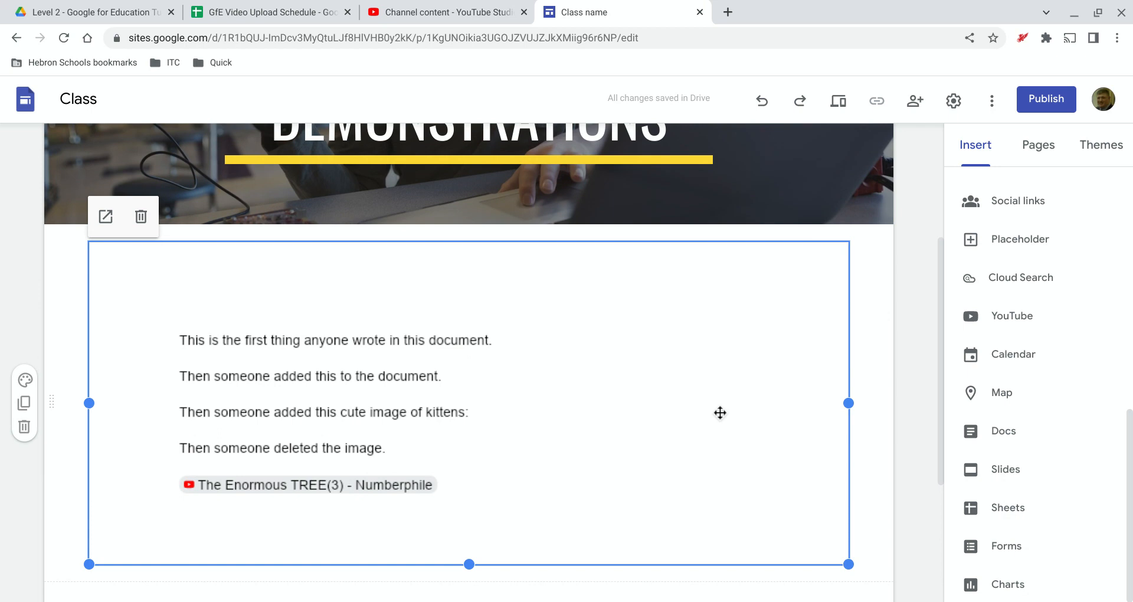
{"action": "mouse_move", "coordinate": [1046, 99]}
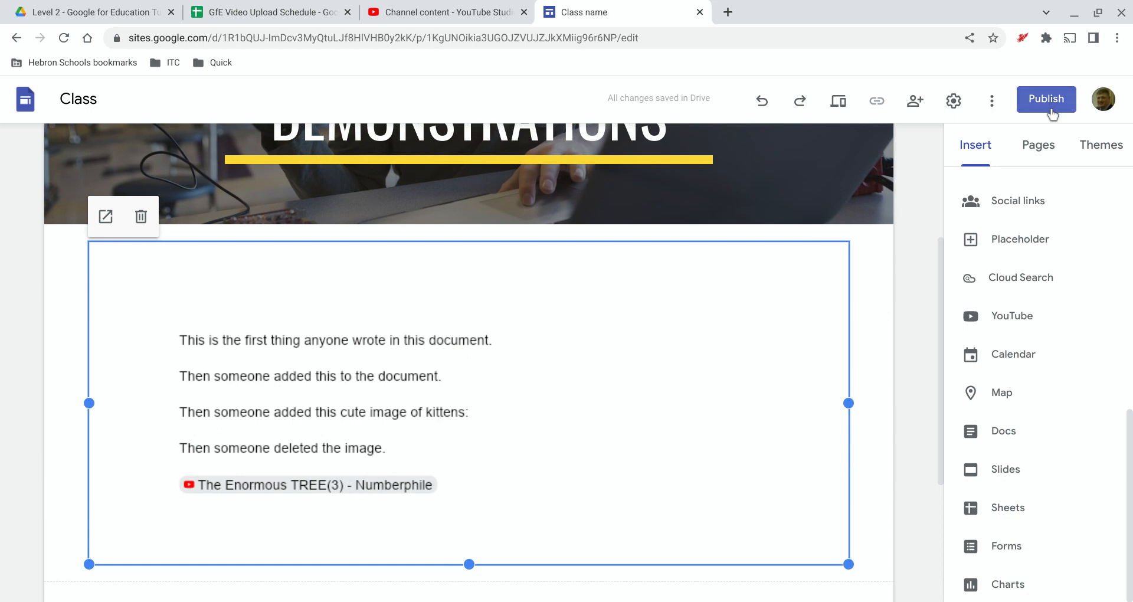
Publish the site with the web address level-2-playground
{"action": "left_click", "coordinate": [1046, 99]}
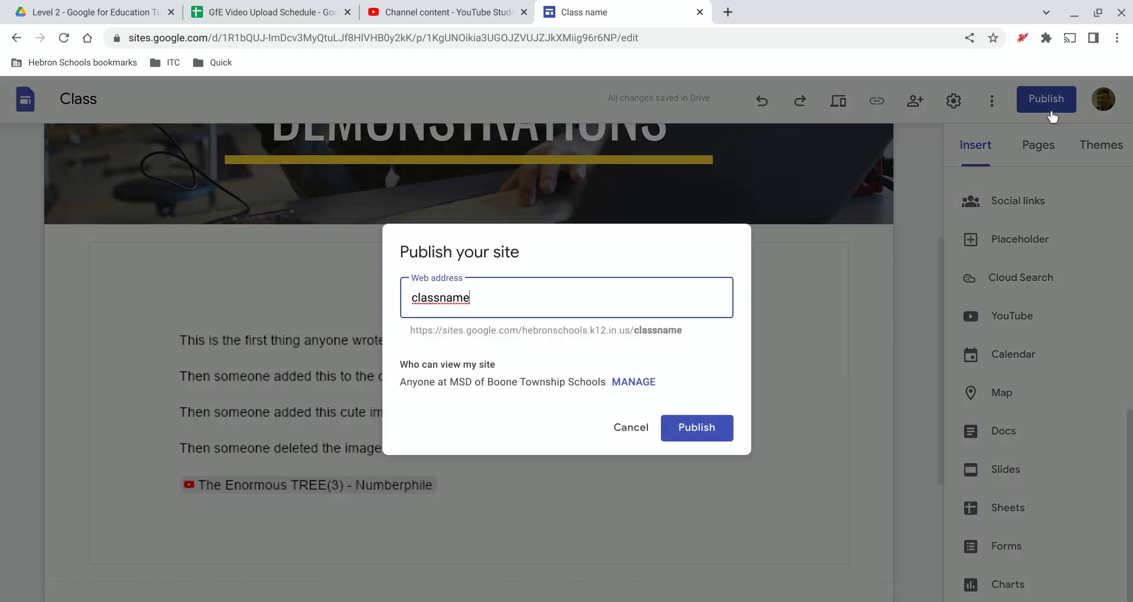
{"action": "mouse_move", "coordinate": [592, 335]}
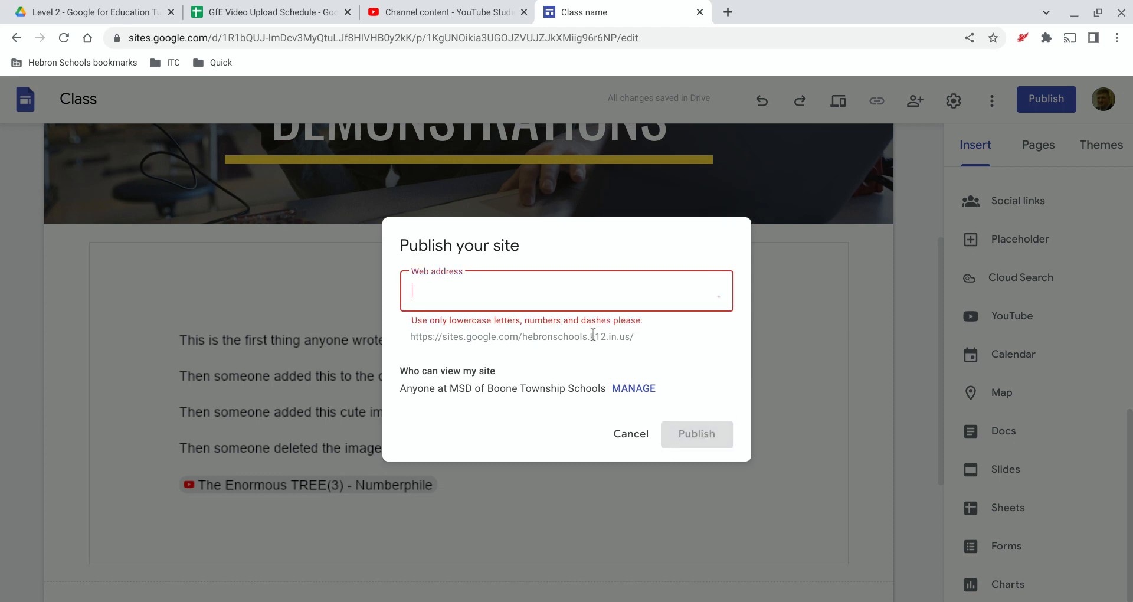
{"action": "type", "text": "level-"}
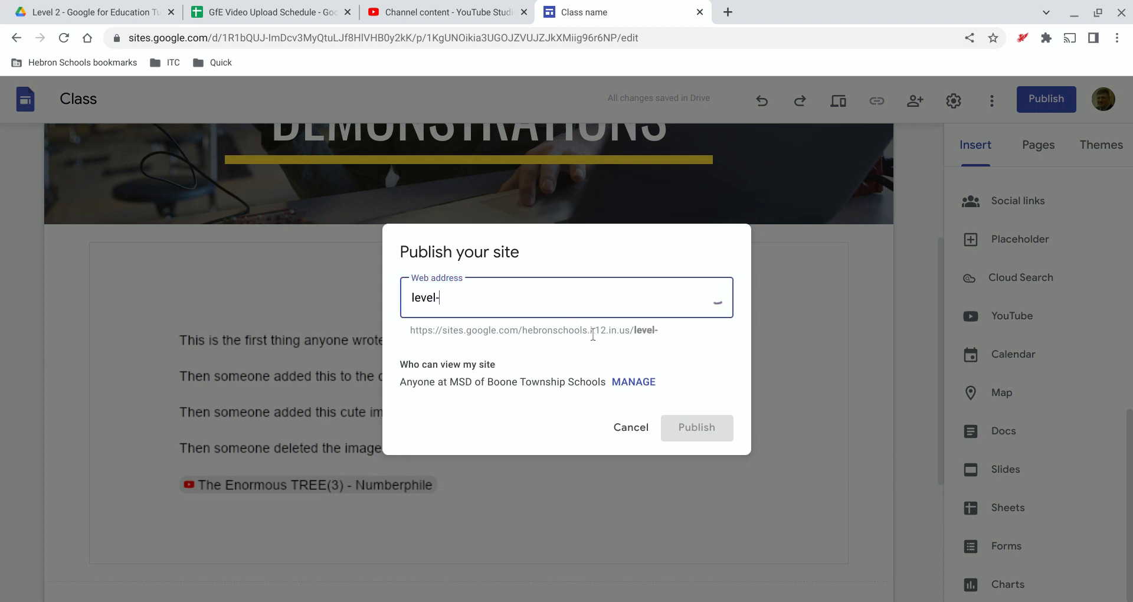
{"action": "type", "text": "2-playground"}
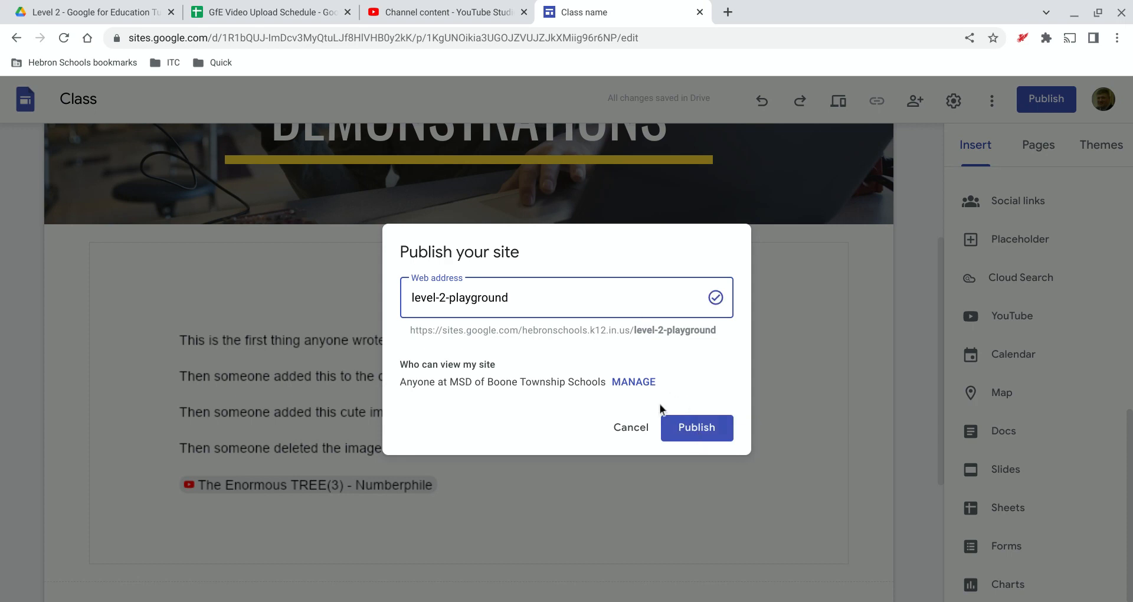
{"action": "mouse_move", "coordinate": [687, 457]}
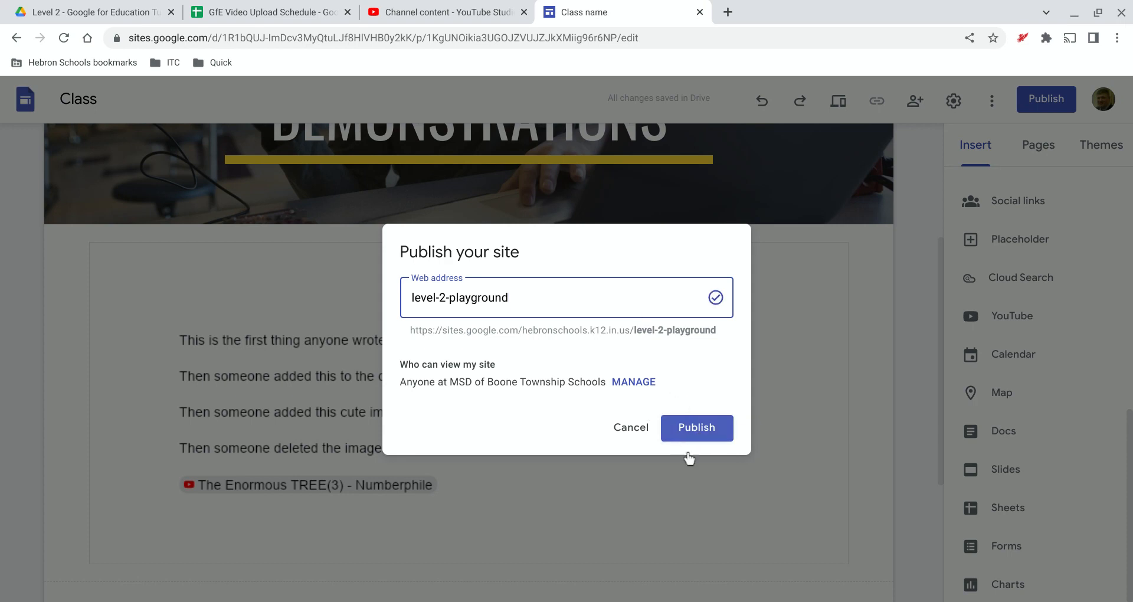
{"action": "left_click", "coordinate": [696, 428]}
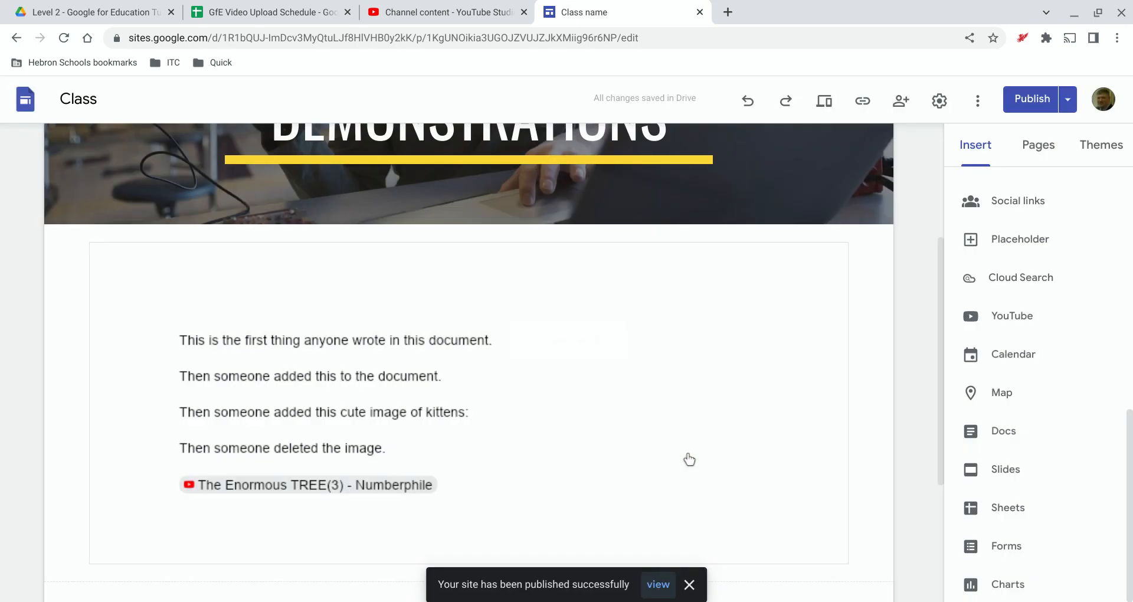
Dismiss the 'published successfully' notice, leaving the page with its embedded doc
{"action": "left_click", "coordinate": [468, 402]}
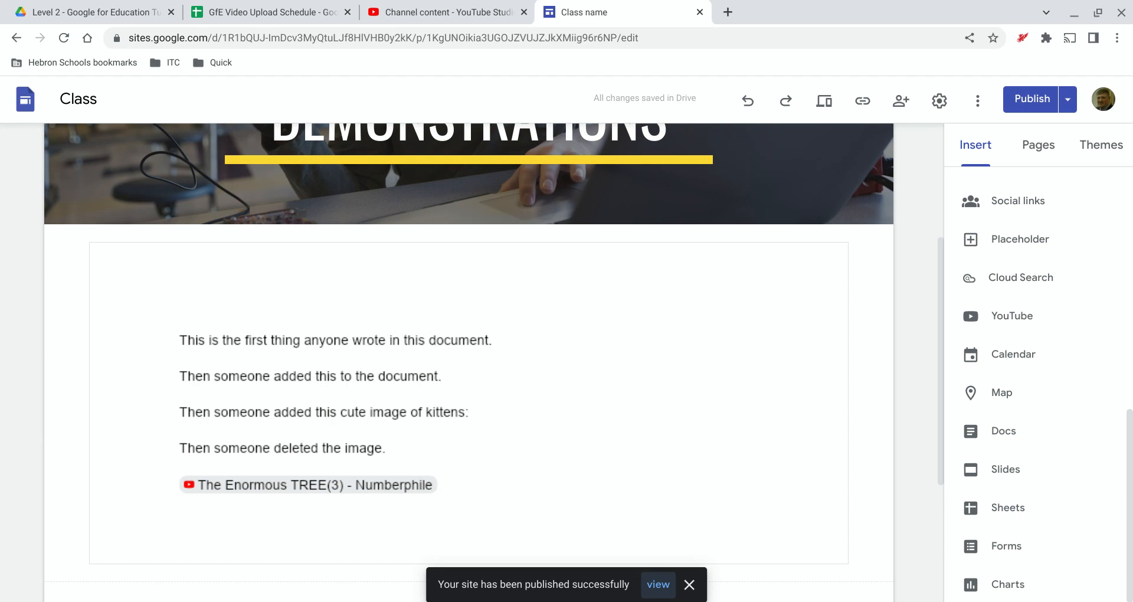
{"action": "left_click", "coordinate": [688, 584]}
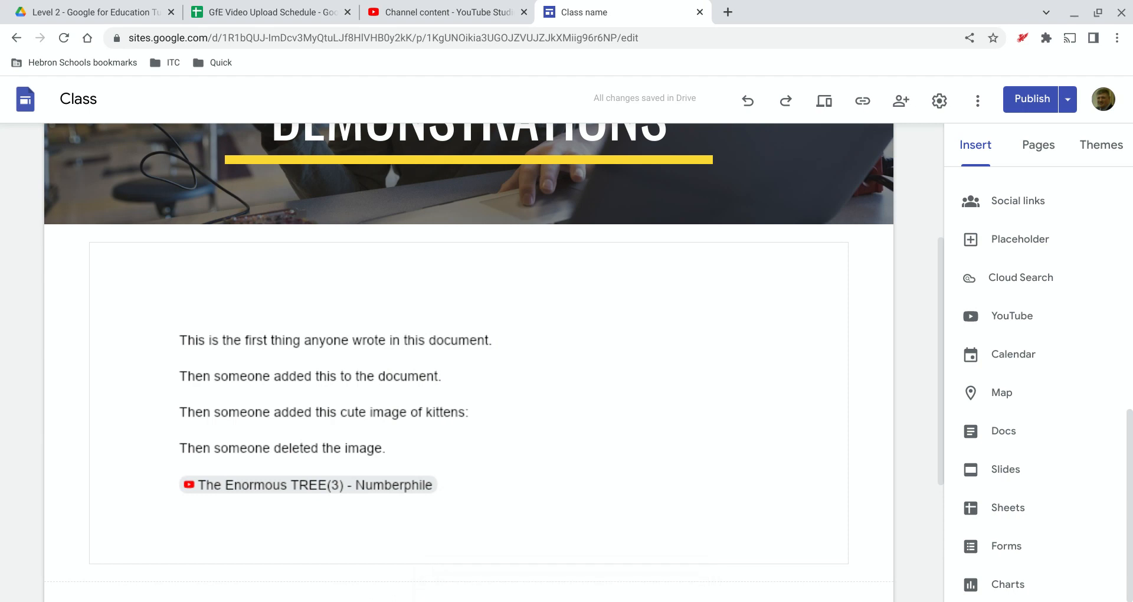